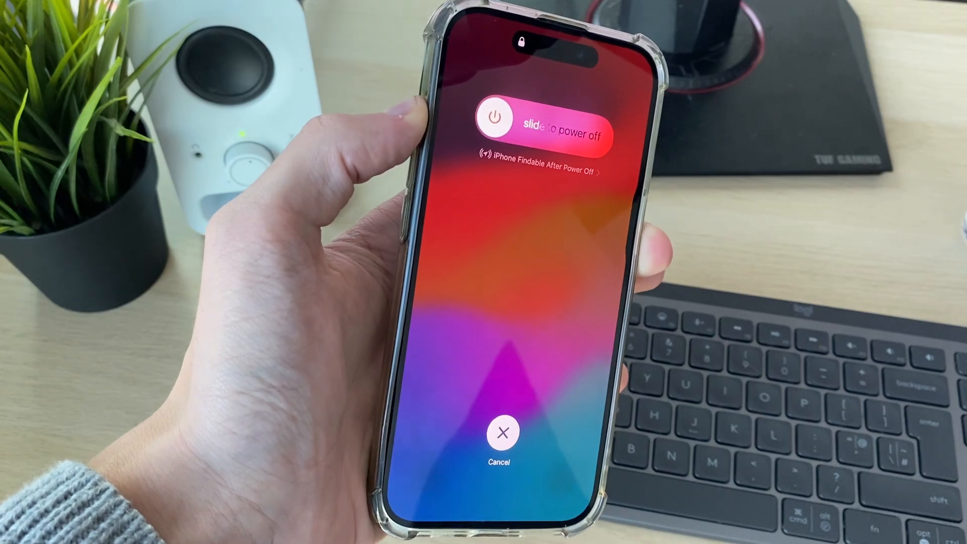
Step: Slide the power-off slider to shut the iPhone down
{"action": "left_click_drag", "start_coordinate": [493, 117], "coordinate": [605, 118]}
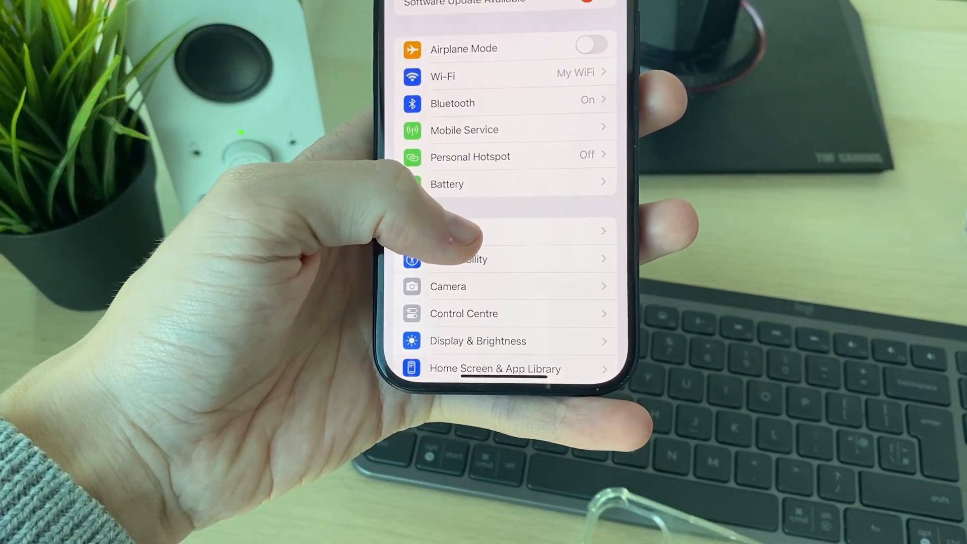
Step: Open General > Software Update and choose Update Now for iOS 18.0.1
{"action": "left_click", "coordinate": [459, 259]}
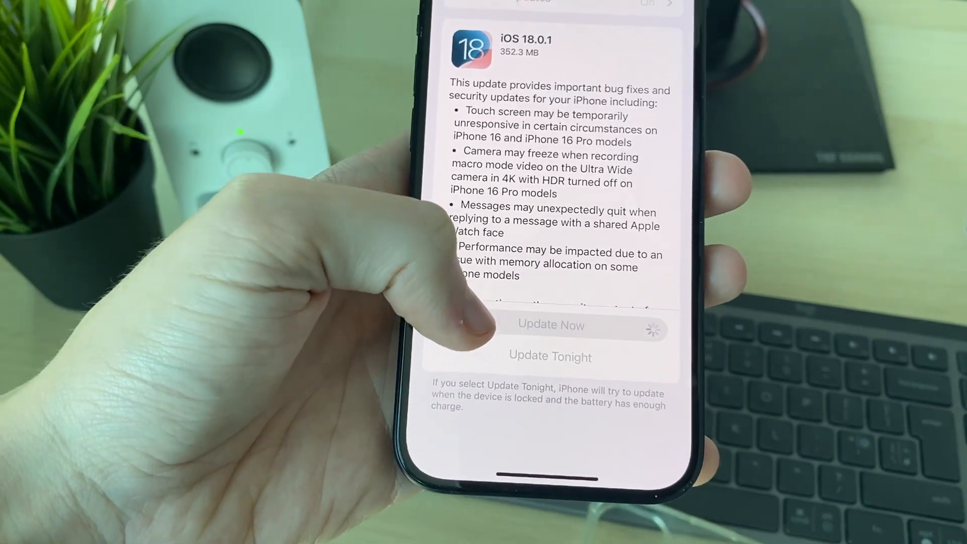
{"action": "left_click", "coordinate": [550, 325]}
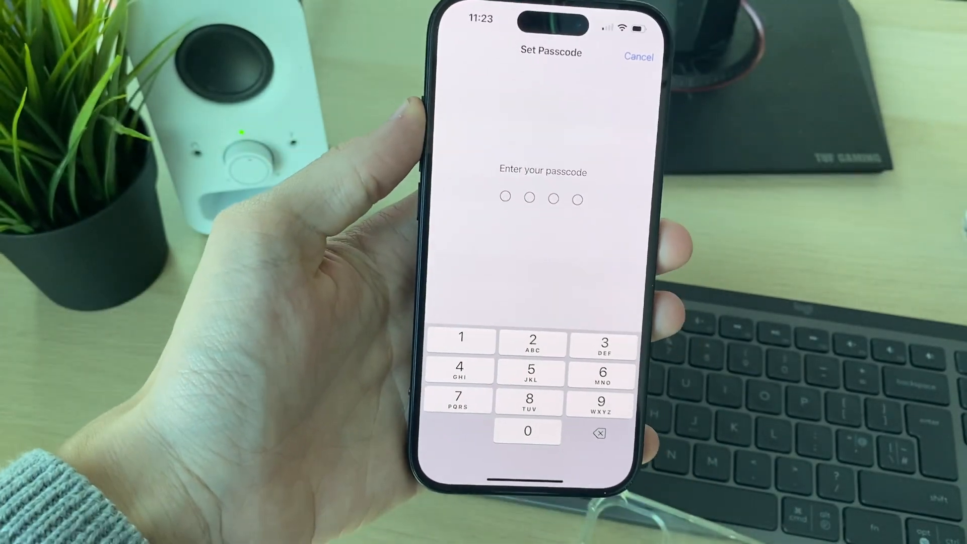